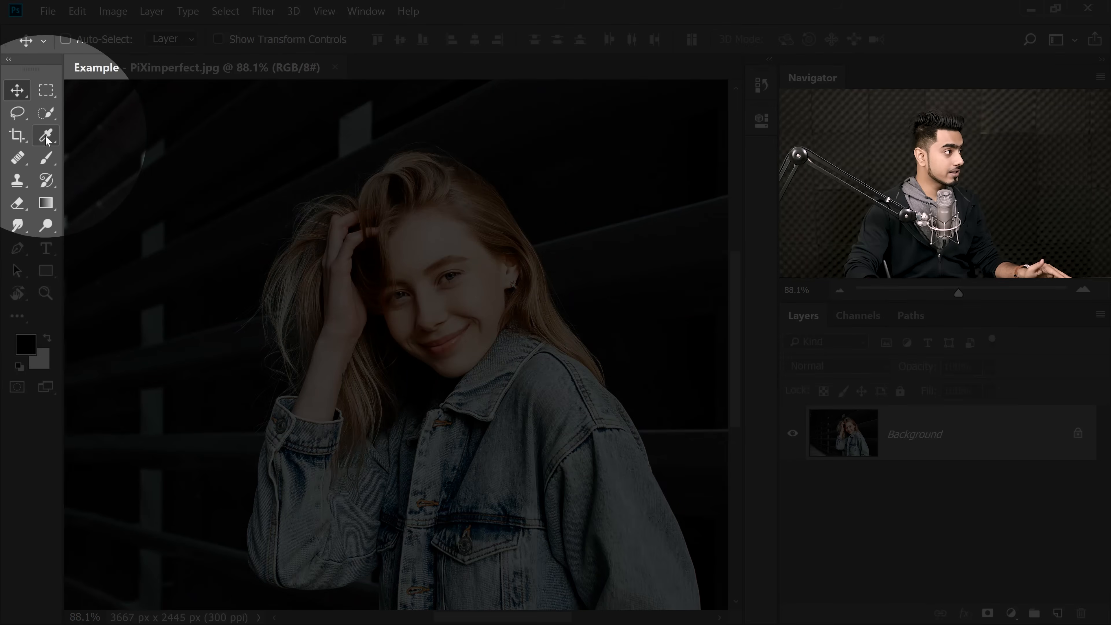
# Activate the Note Tool from the Eyedropper group and review the Customize Toolbar dialog.
pyautogui.click(45, 135)
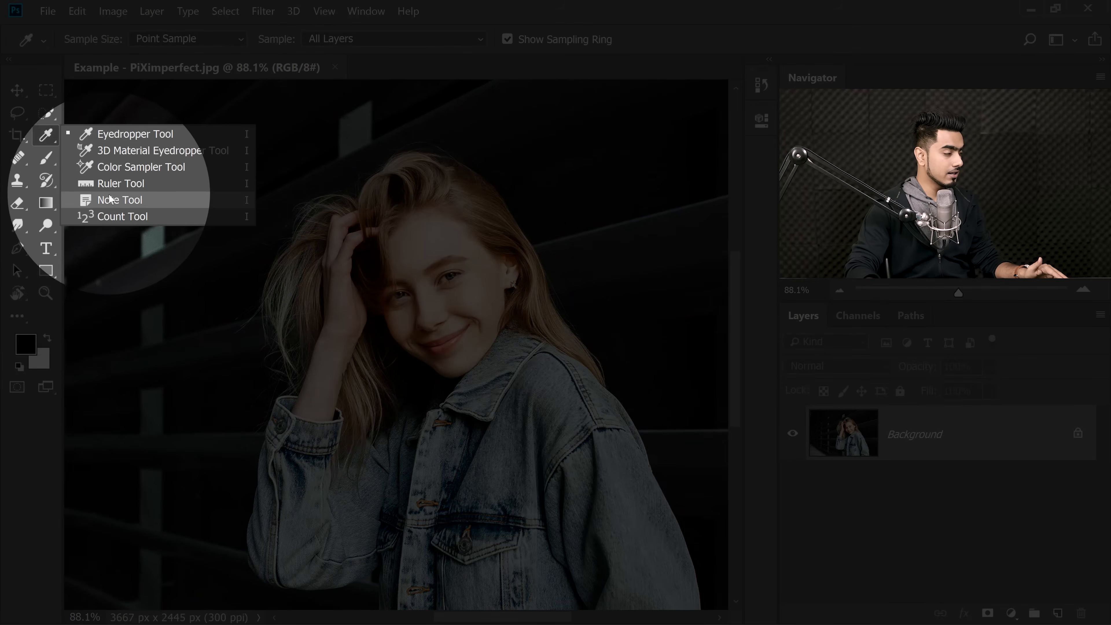
pyautogui.click(120, 200)
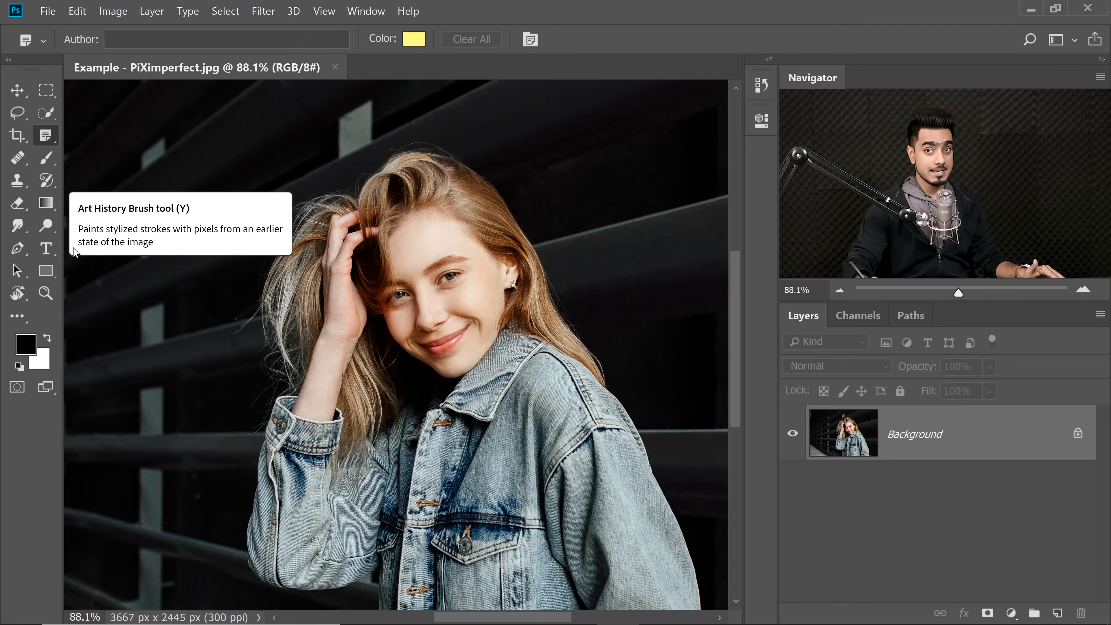
pyautogui.click(16, 315)
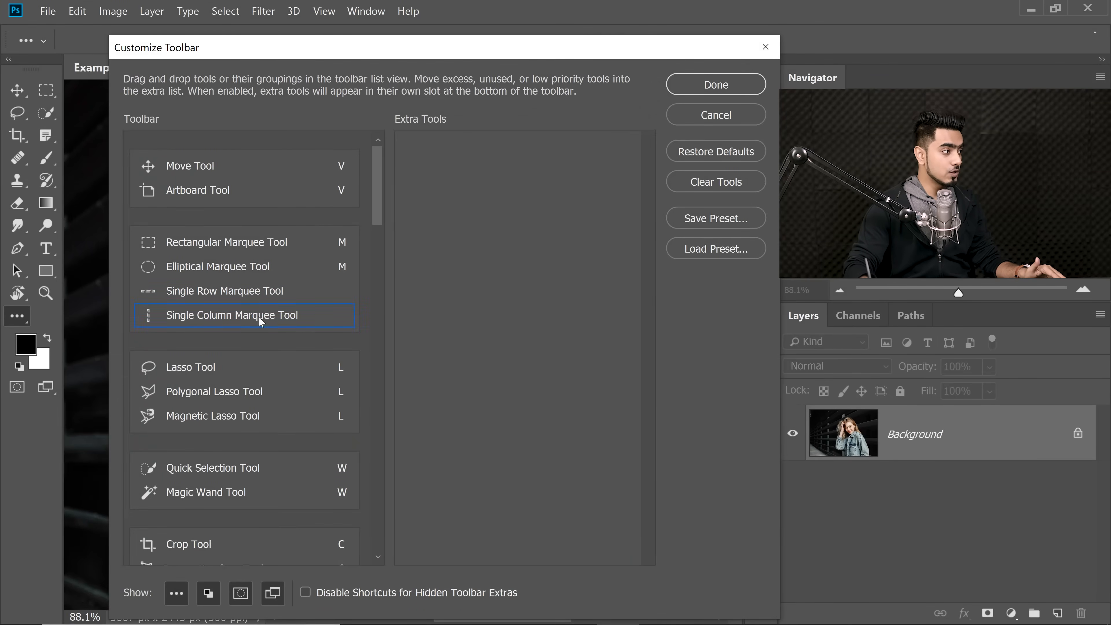
pyautogui.click(212, 367)
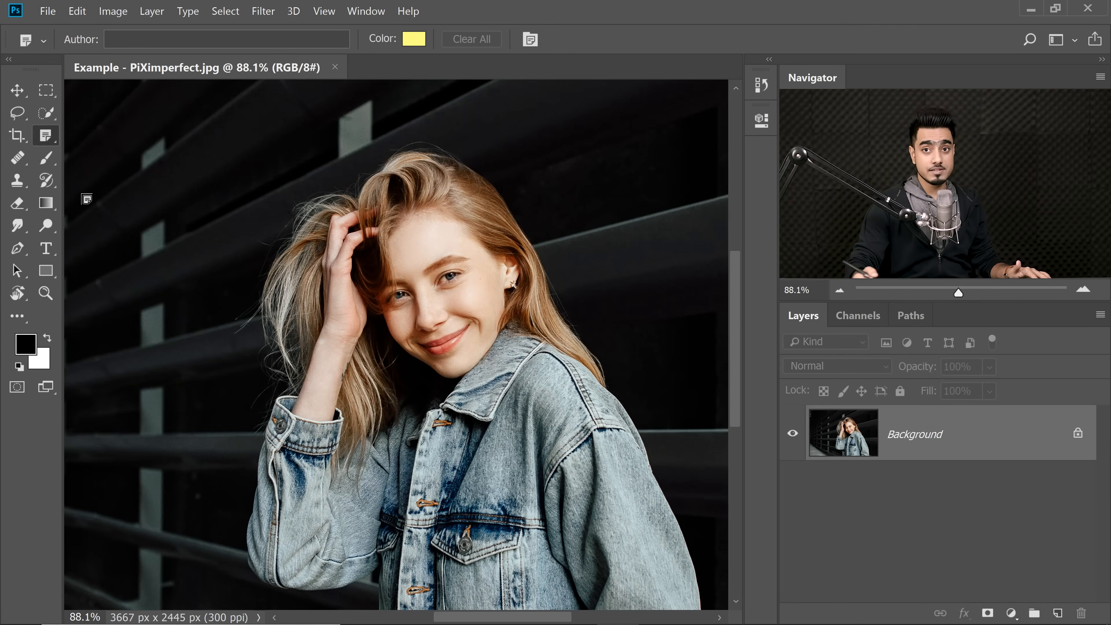
# Make new notes blue by author 'The King' and pin the first note below the chin.
pyautogui.click(413, 39)
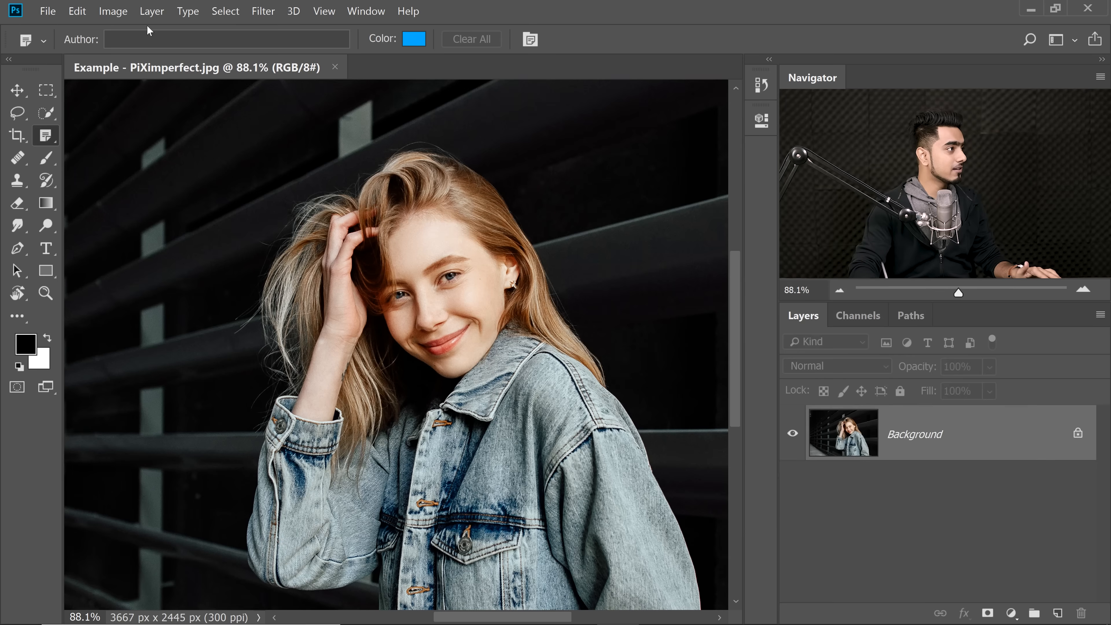
pyautogui.click(225, 39)
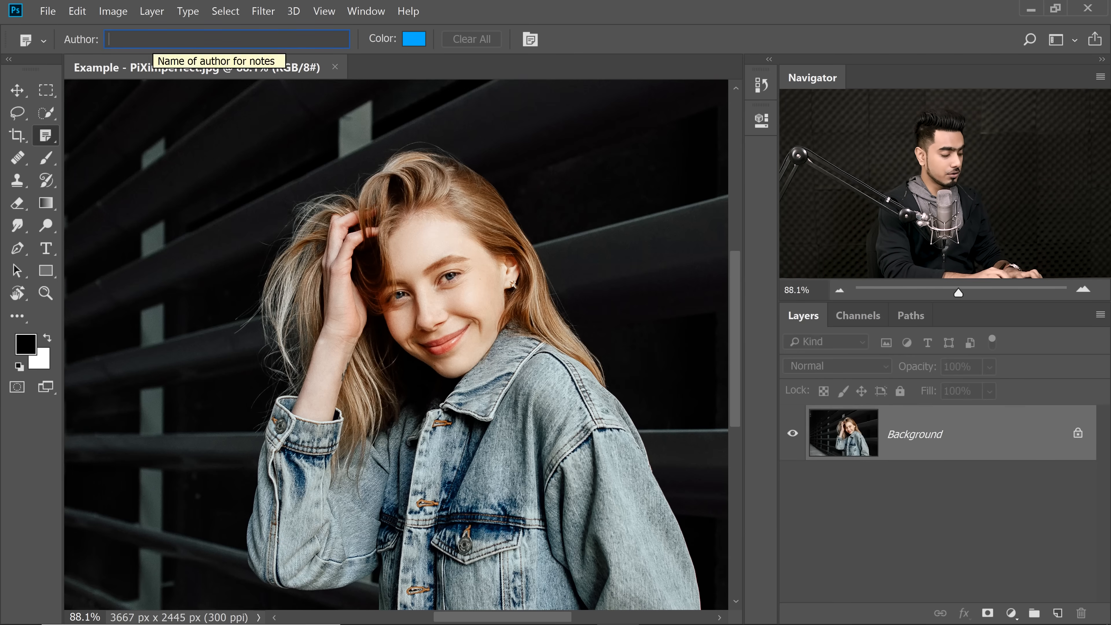
pyautogui.write('The King')
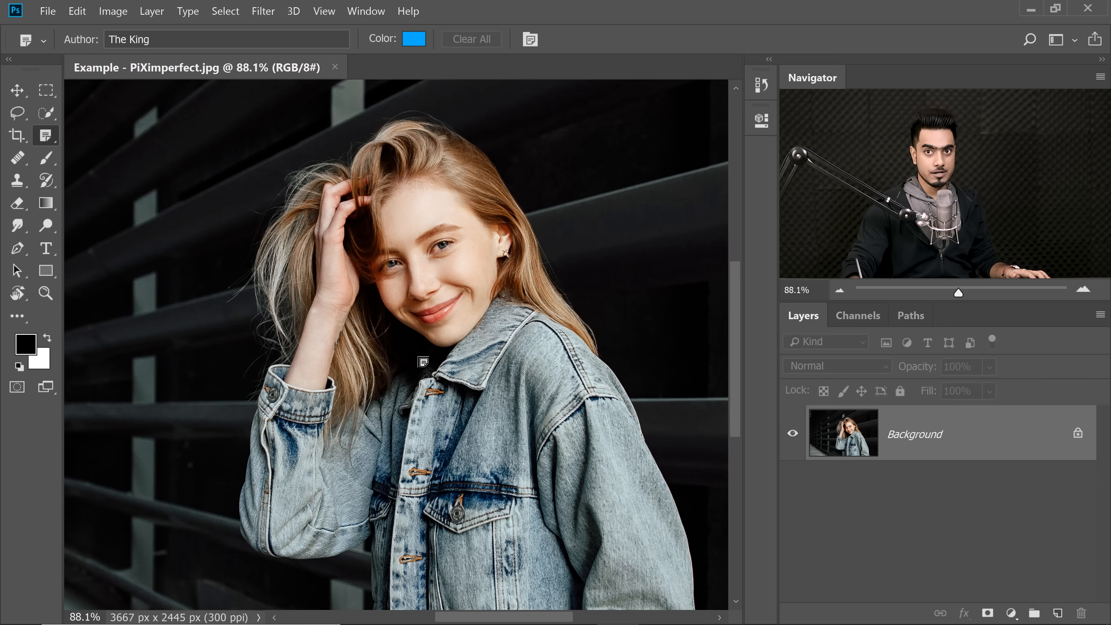
pyautogui.click(411, 352)
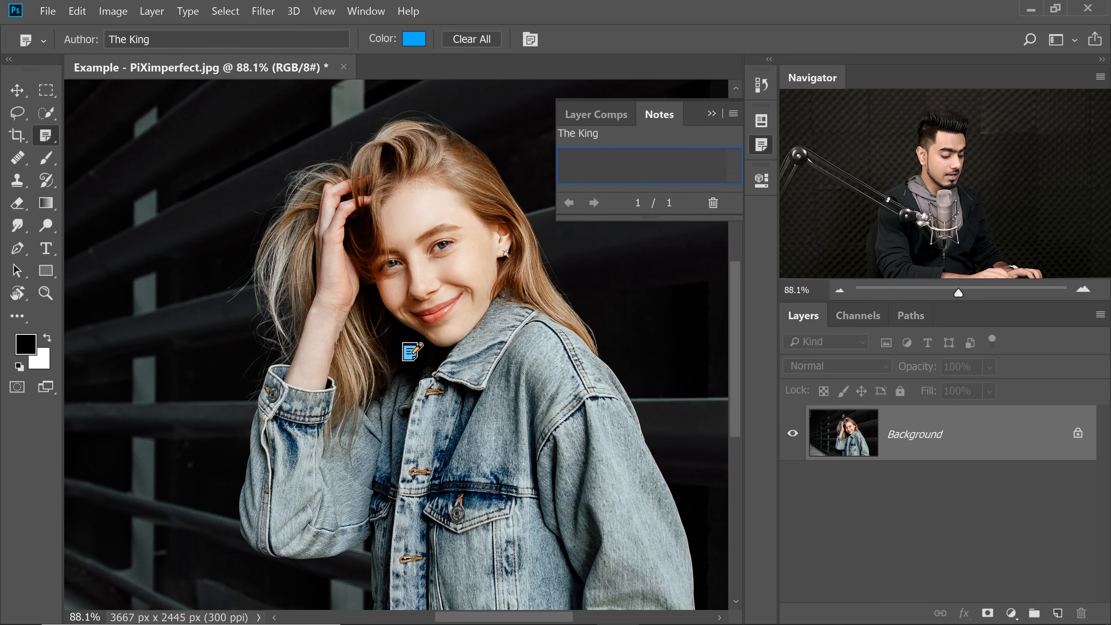
# Fill four blue notes: 'I want a fade', 'Warmer tones', 'Vigne...' and 'Cyani...' requests.
pyautogui.write('I want a fade')
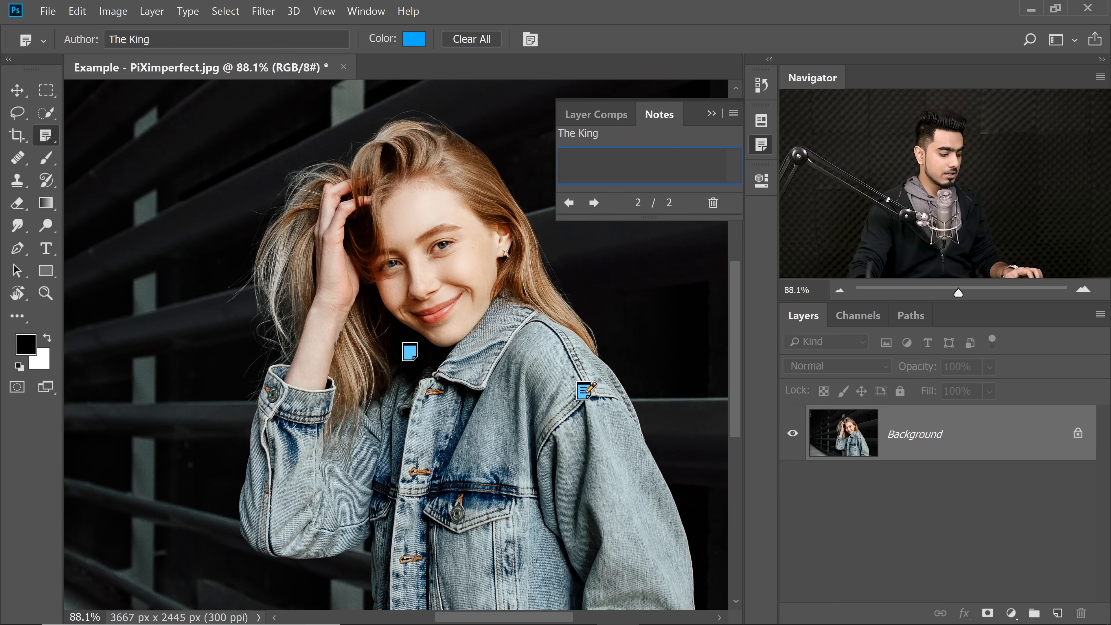
pyautogui.write('Warmer')
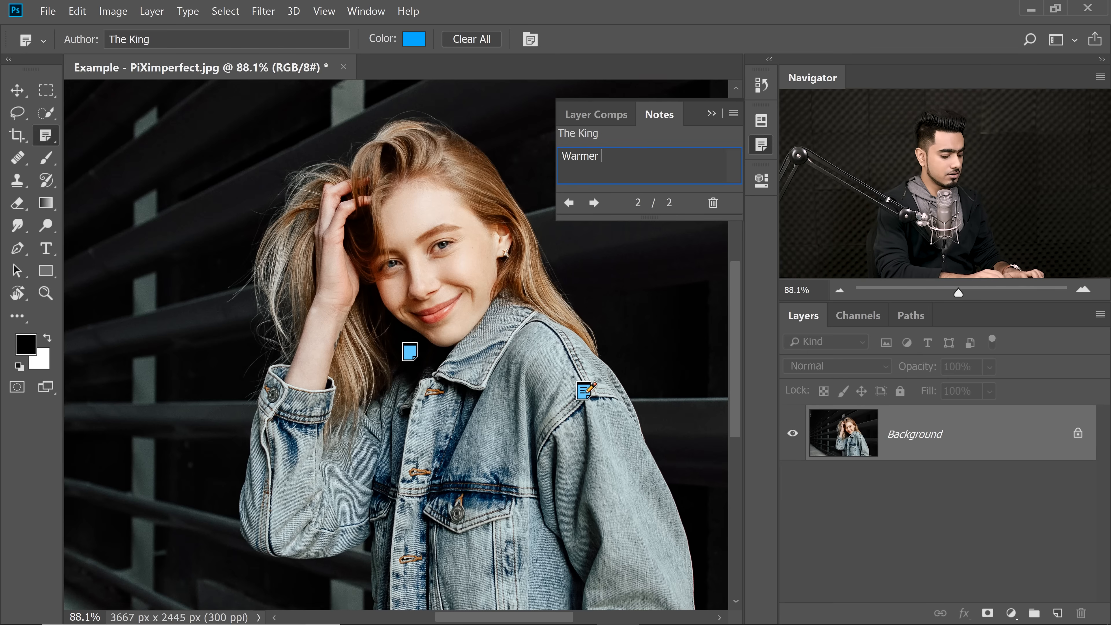
pyautogui.write('tones')
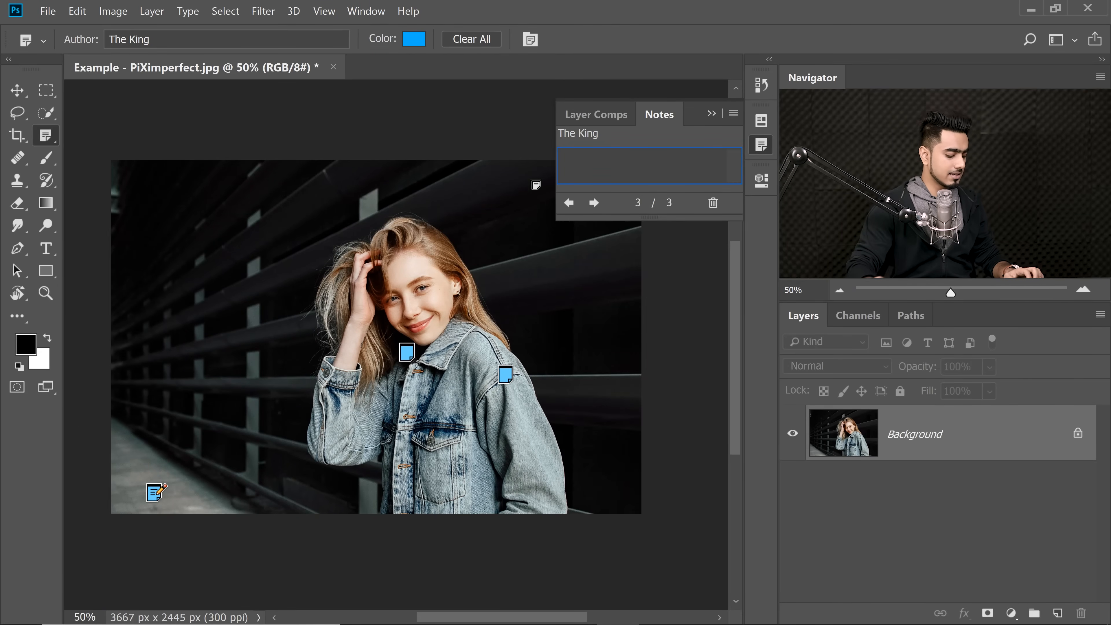
pyautogui.write('Vigne')
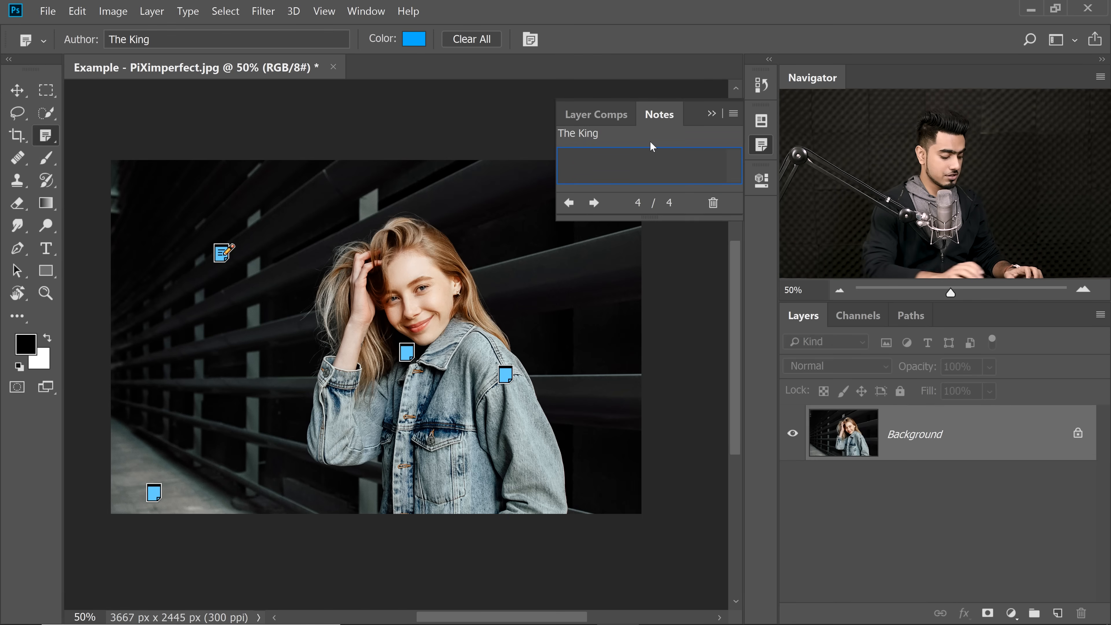
pyautogui.write('Cyani')
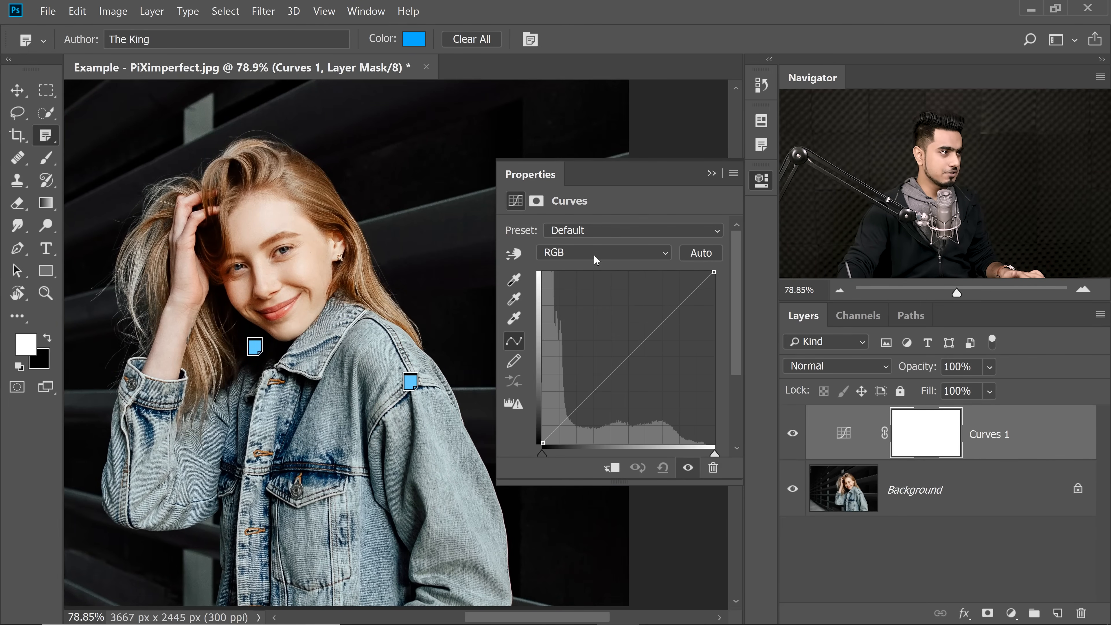
# Reshape the Red curve to warm the image and adjust the Blue curve's colour balance.
pyautogui.click(602, 253)
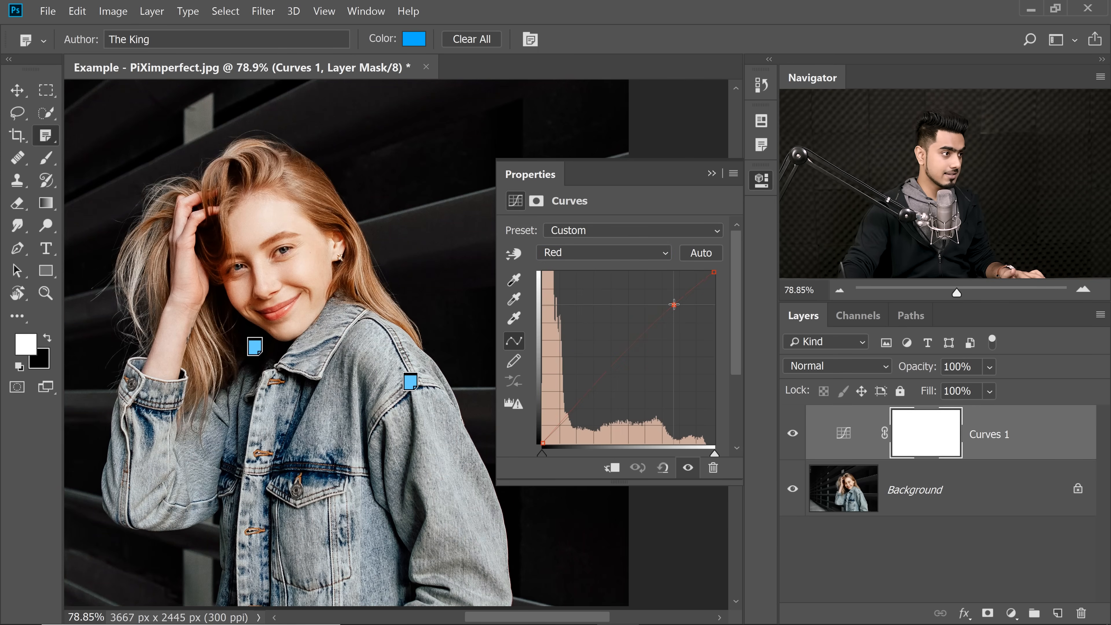
pyautogui.moveTo(673, 305); pyautogui.dragTo(585, 402)
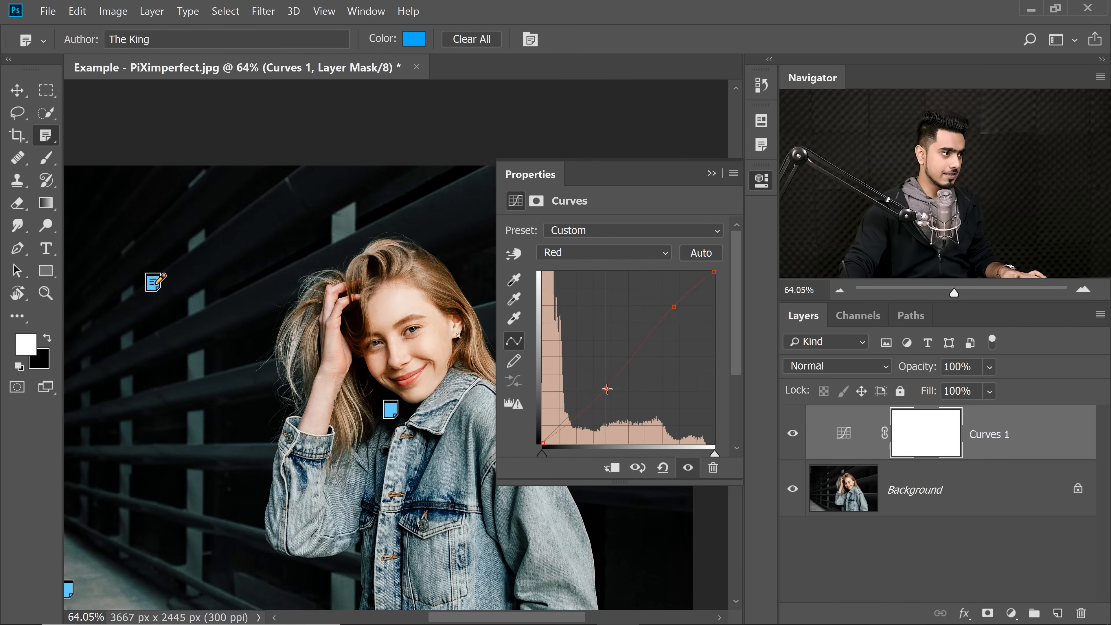
pyautogui.click(603, 252)
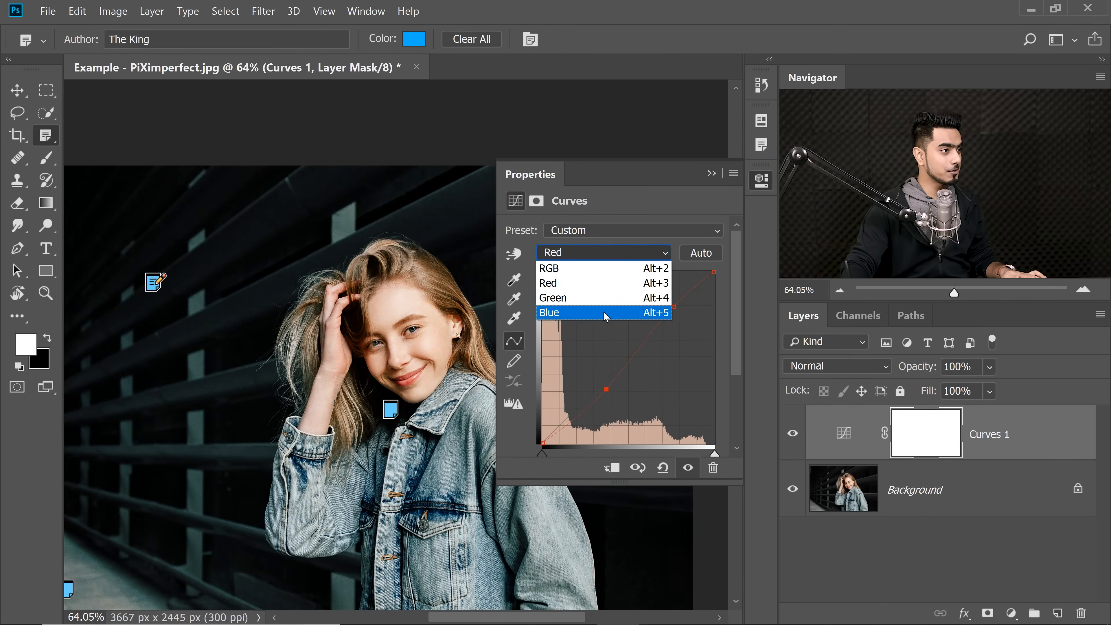
pyautogui.click(549, 312)
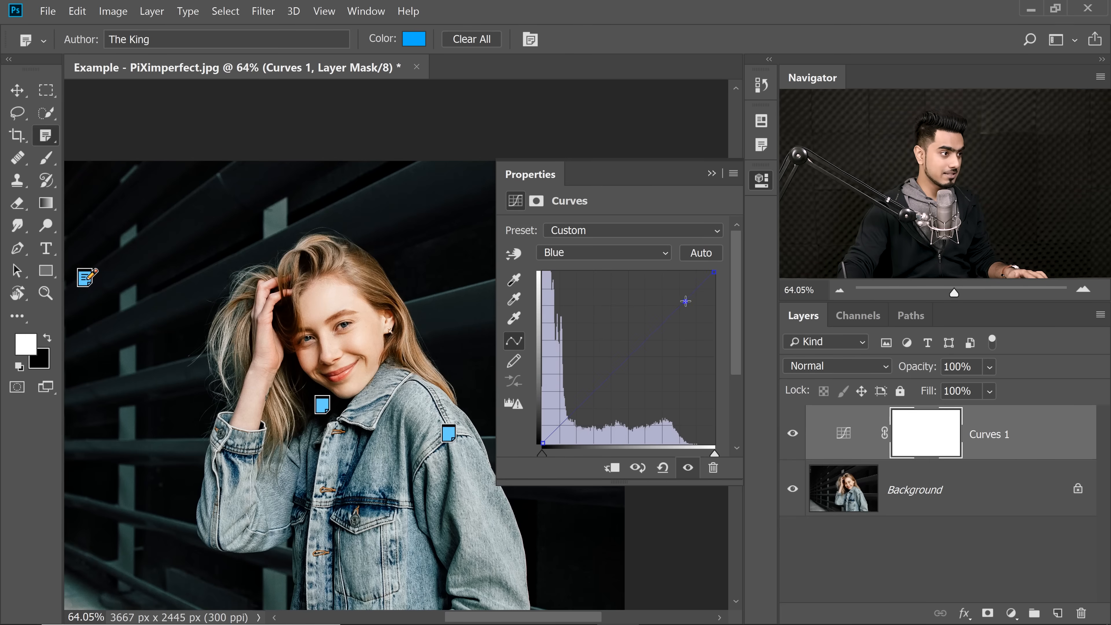
pyautogui.moveTo(685, 300); pyautogui.dragTo(685, 306)
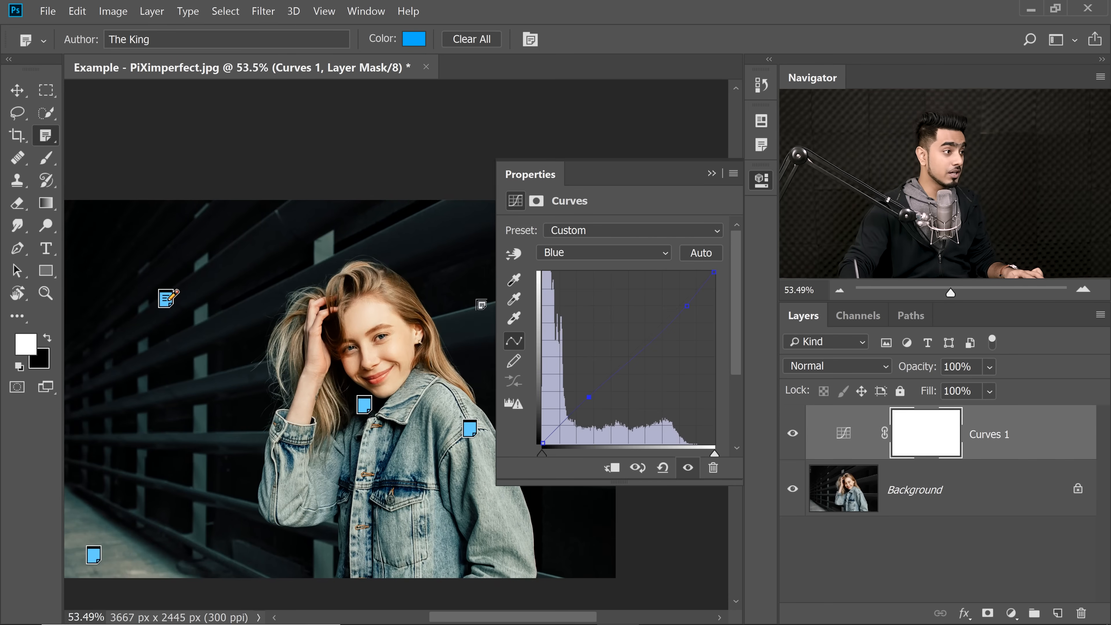
pyautogui.click(602, 253)
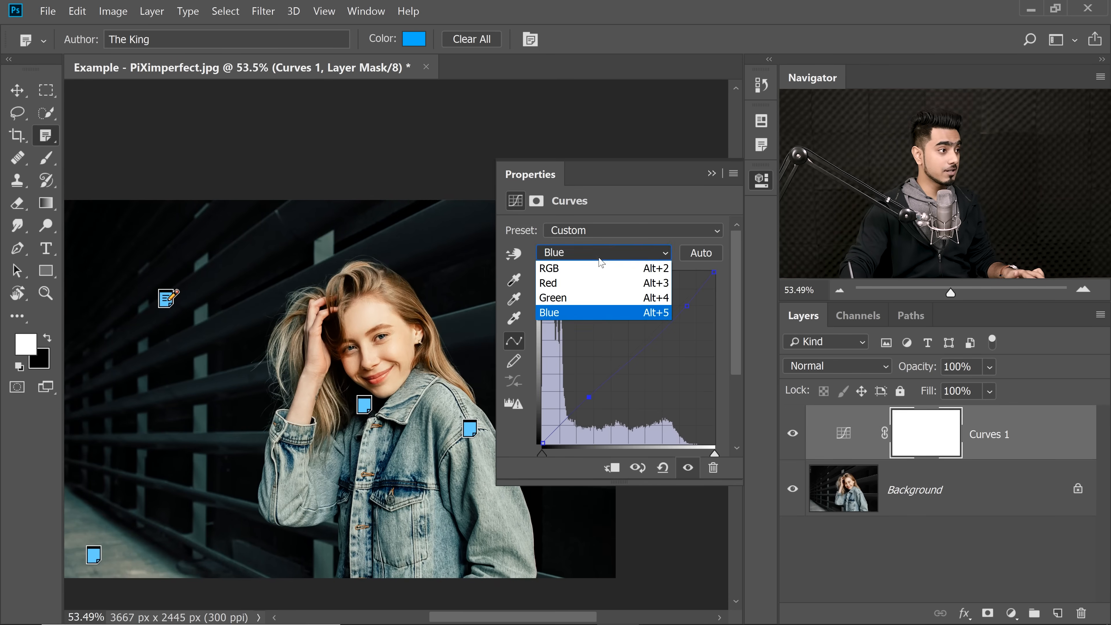
# On the RGB curve, raise the black point and tweak the midtones for a faded look.
pyautogui.click(549, 268)
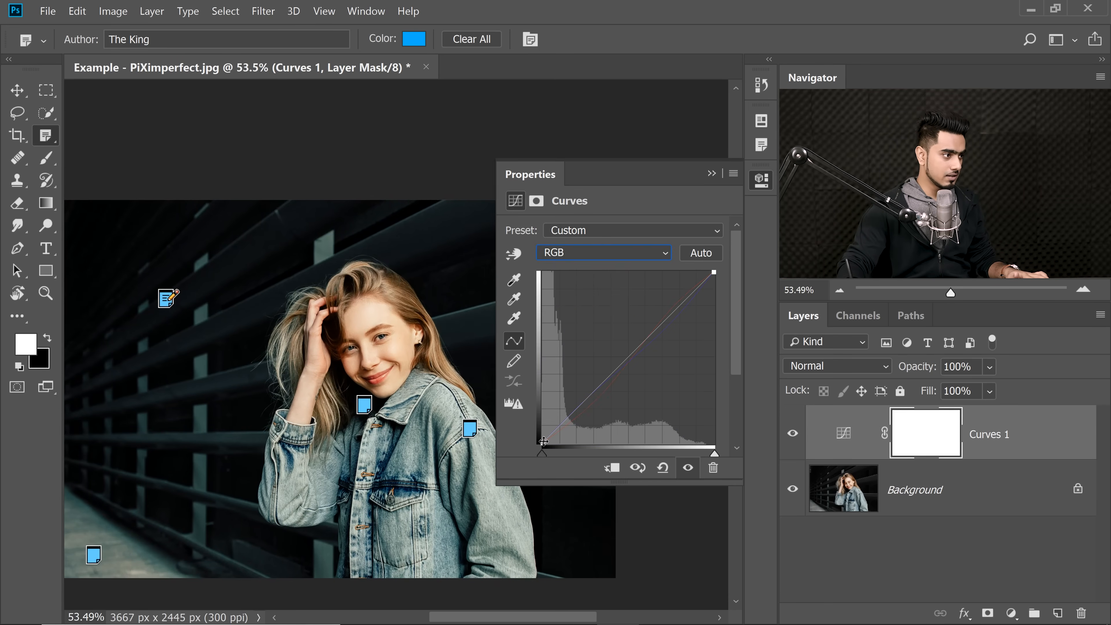
pyautogui.moveTo(544, 441); pyautogui.dragTo(539, 431)
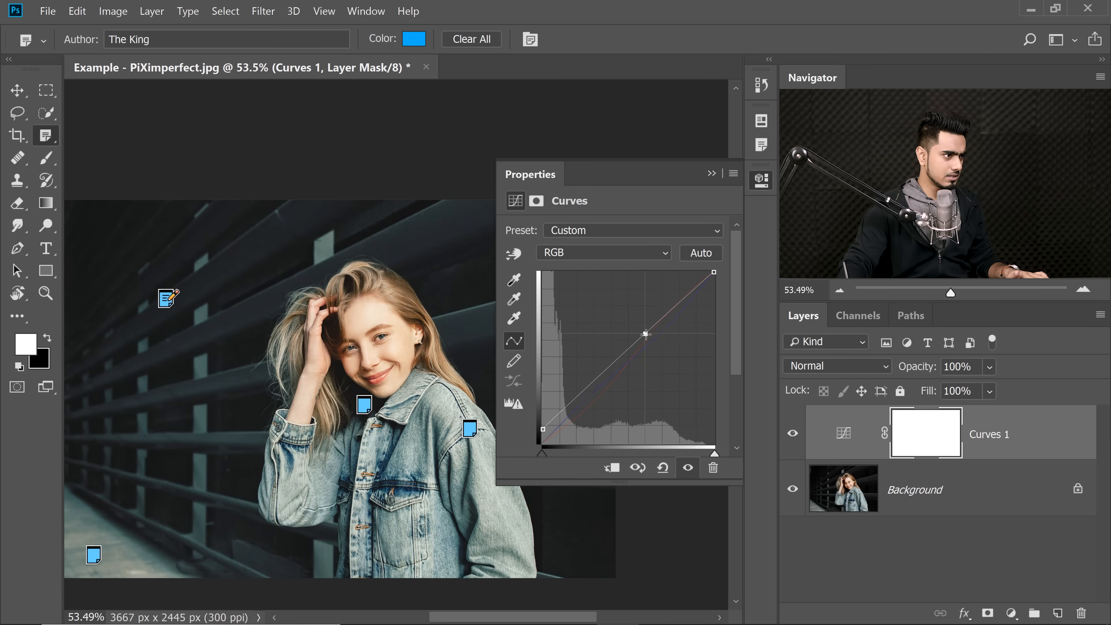
pyautogui.moveTo(645, 333); pyautogui.dragTo(645, 340)
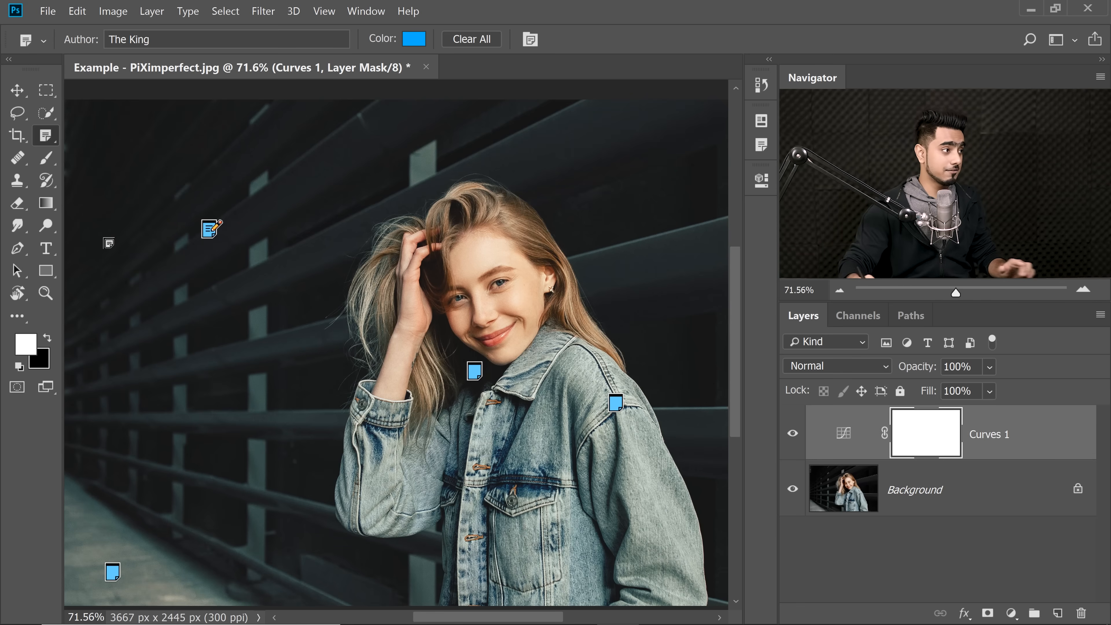
# Change the note author to 'Un...' and pick green as the reply note colour.
pyautogui.click(225, 39)
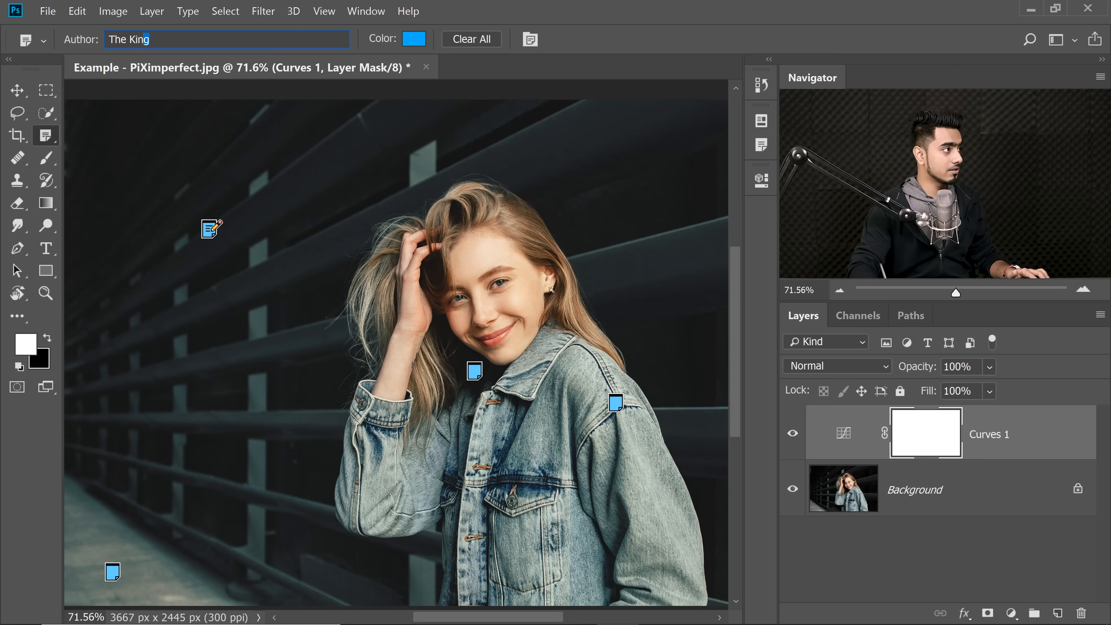
pyautogui.write('Un')
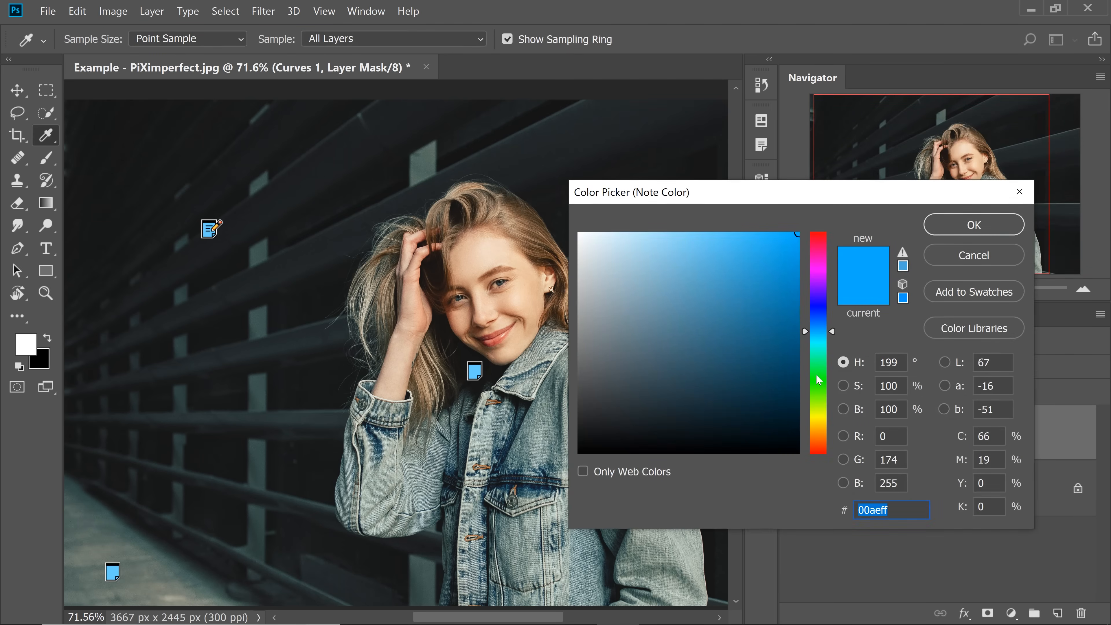
pyautogui.click(972, 224)
pyautogui.write('Done with a Yellow tint')
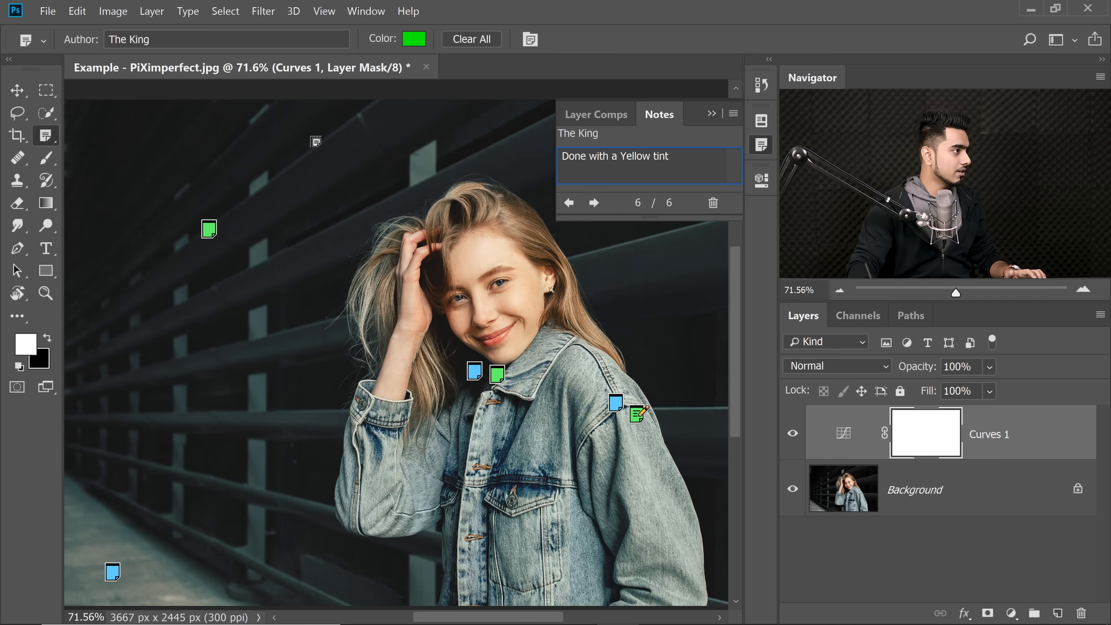
# Pin a green 'Done' note in the upper-left background and reopen the note colour picker.
pyautogui.click(569, 203)
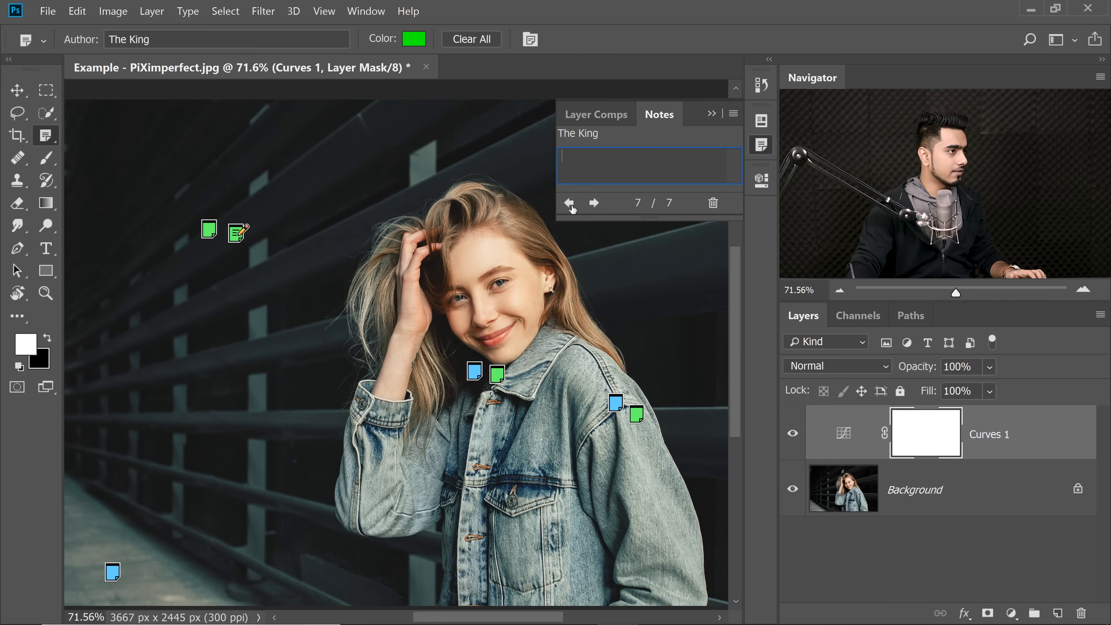
pyautogui.write('Done')
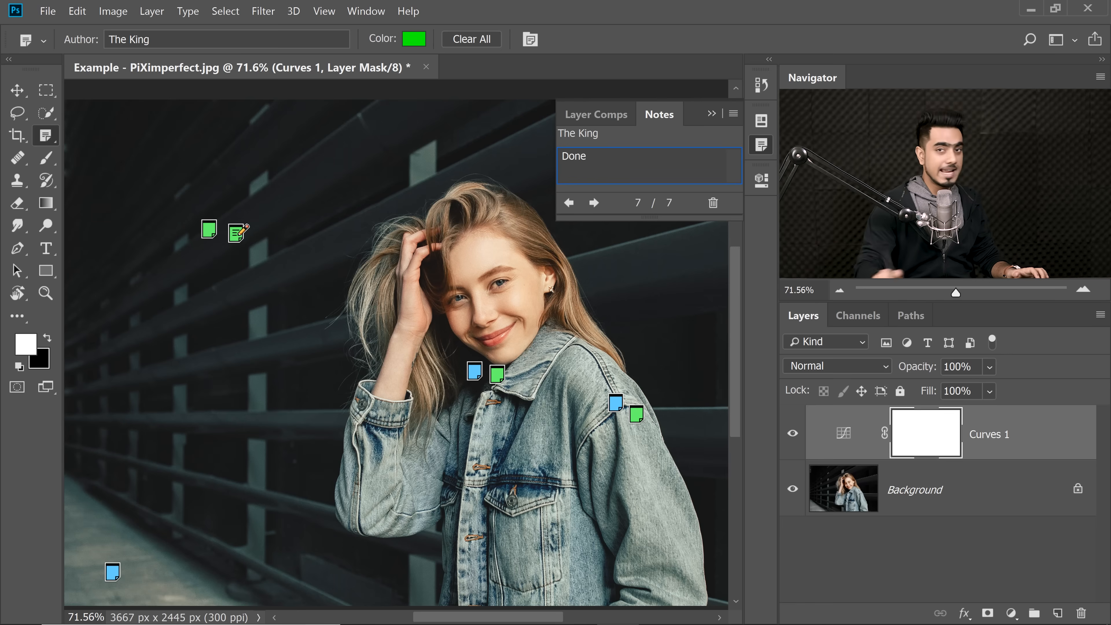
pyautogui.click(568, 203)
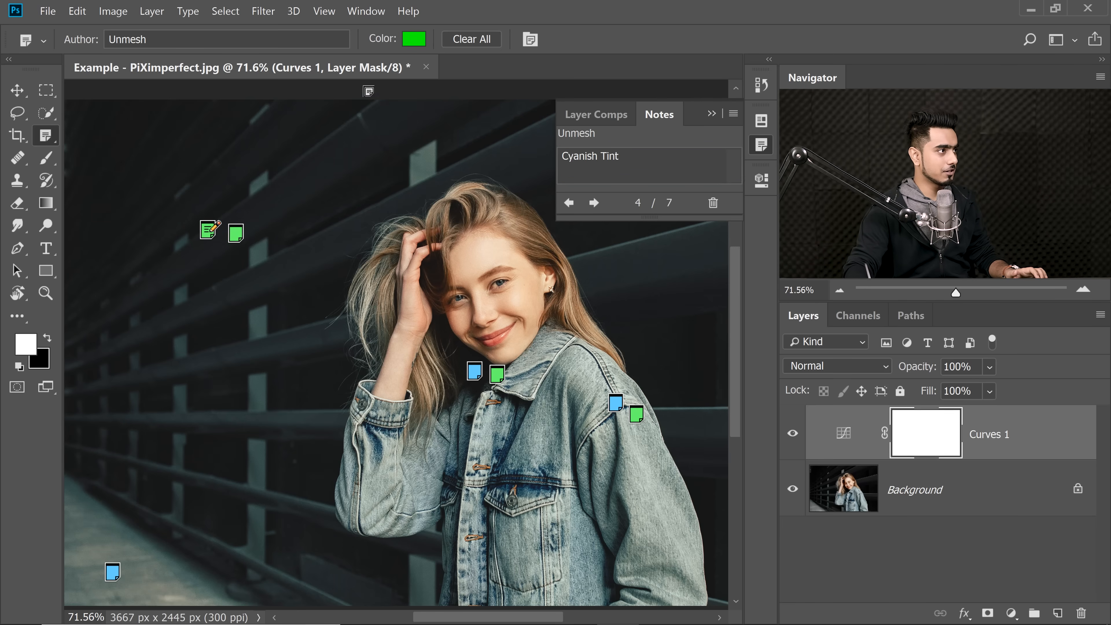
pyautogui.click(415, 39)
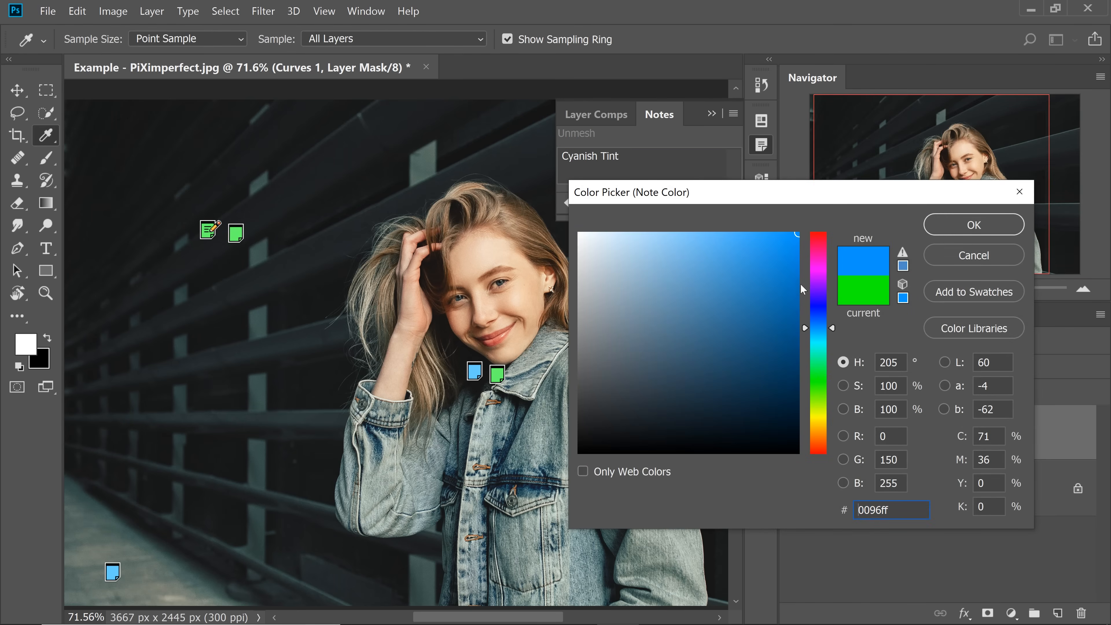